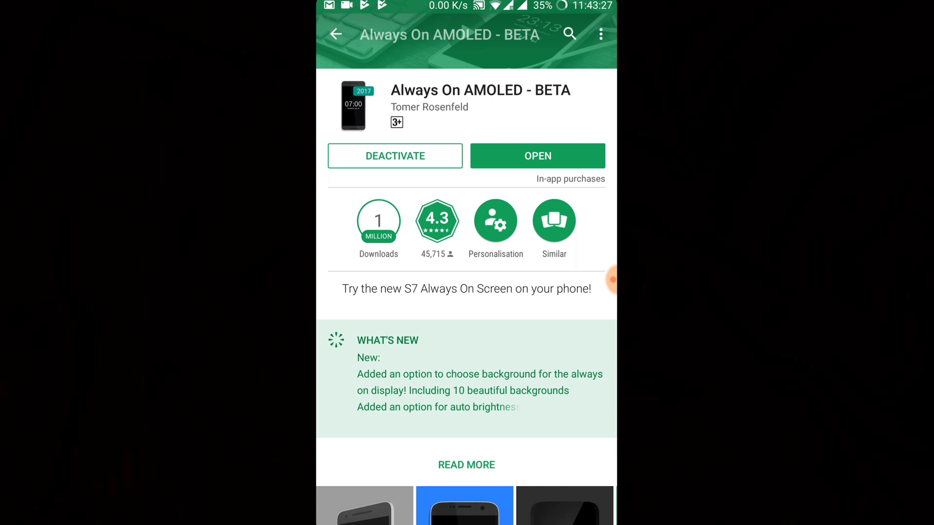
Browse the Always On AMOLED Play Store listing and its screenshots
scroll(down, 3)
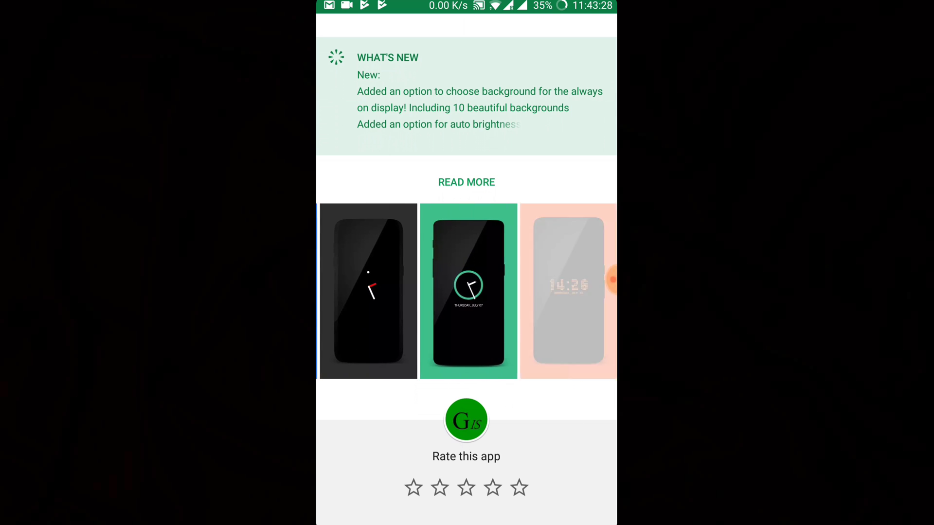
scroll(left, 3)
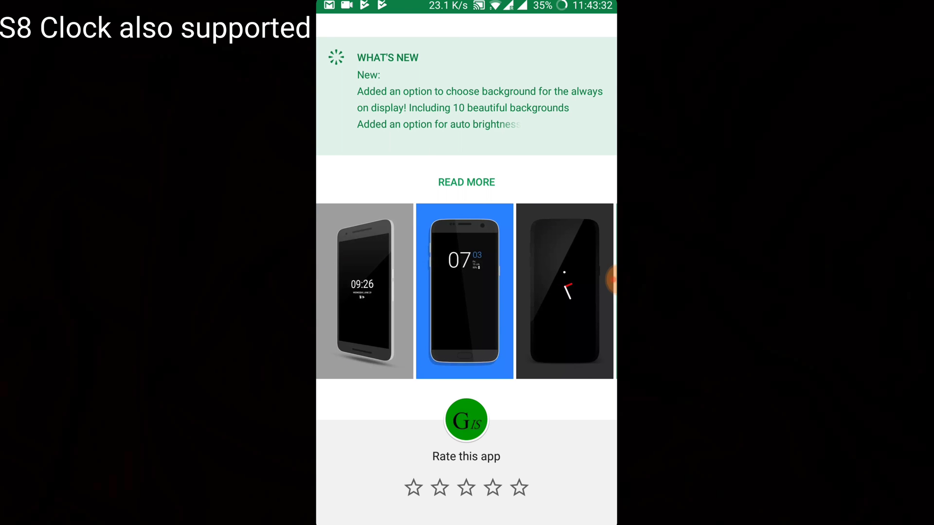
scroll(down, 3)
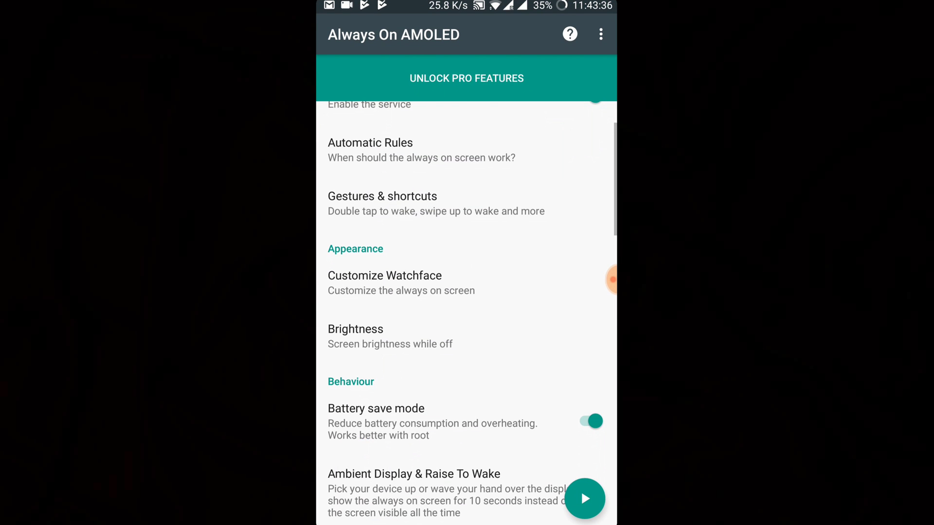
click(467, 78)
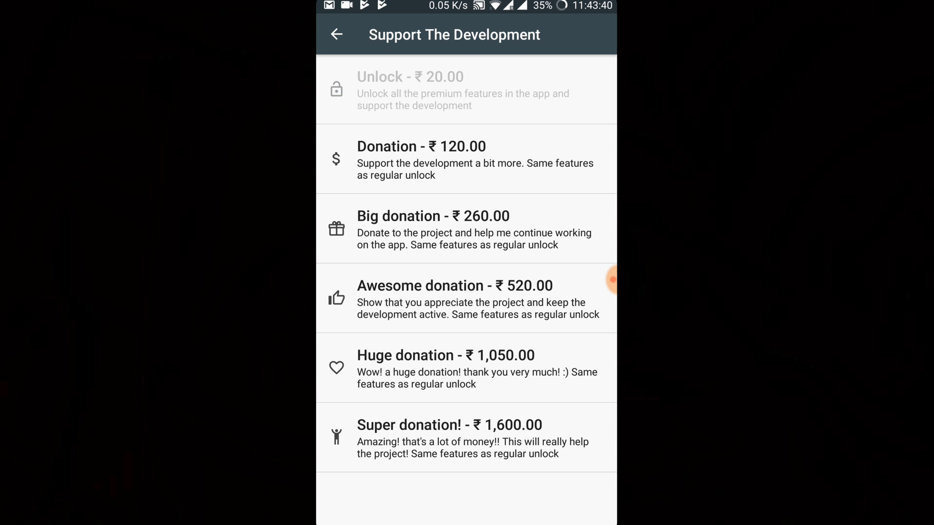
click(336, 34)
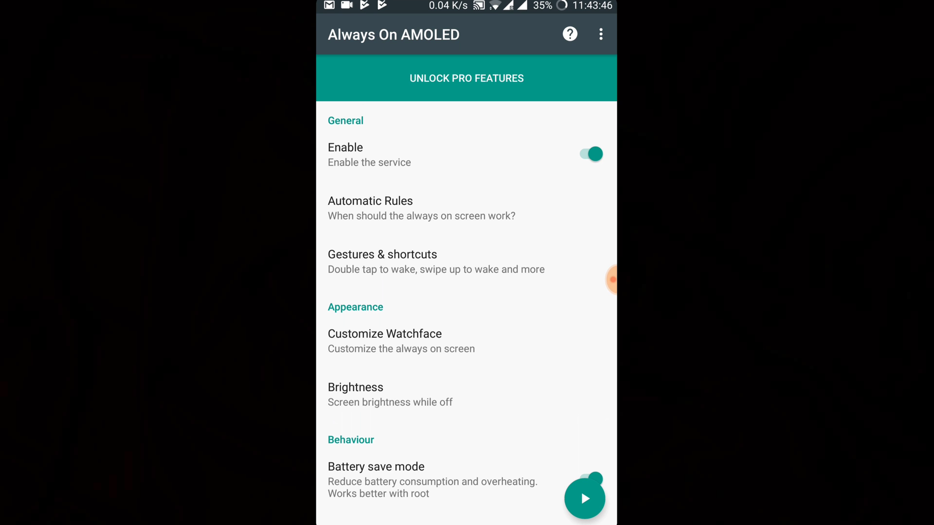
scroll(down, 3)
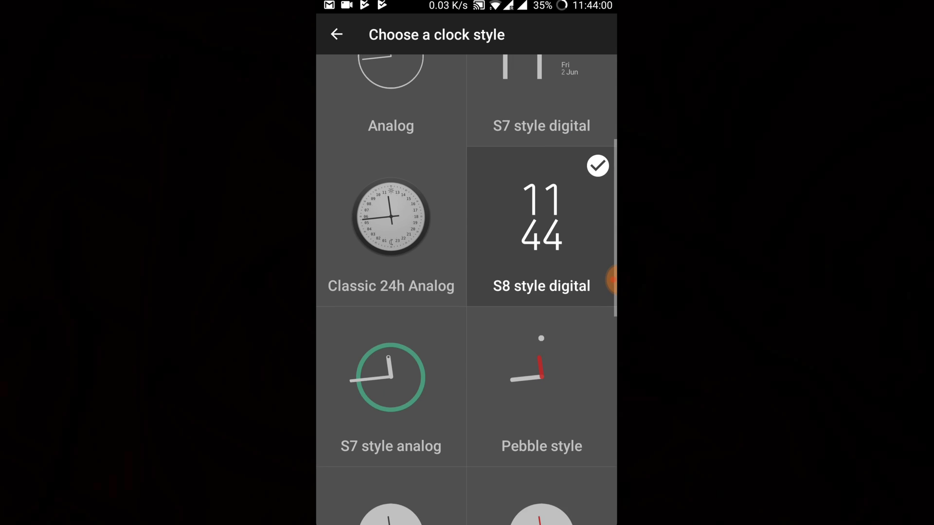
Look through the clock styles and pick S8 style digital
scroll(down, 3)
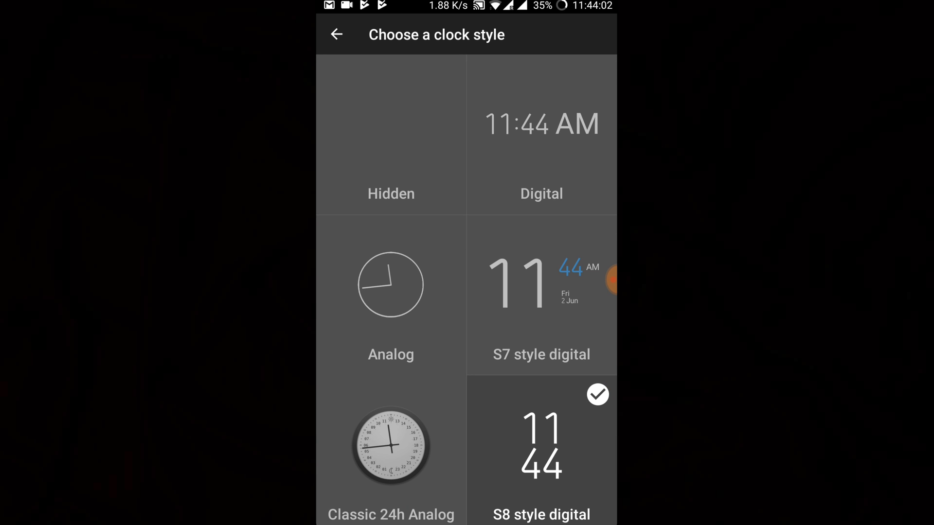
scroll(up, 3)
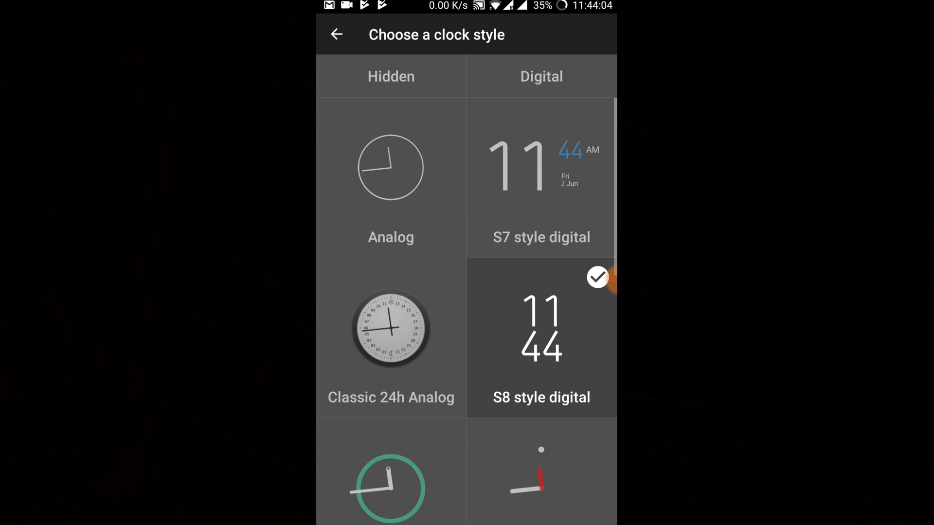
scroll(down, 3)
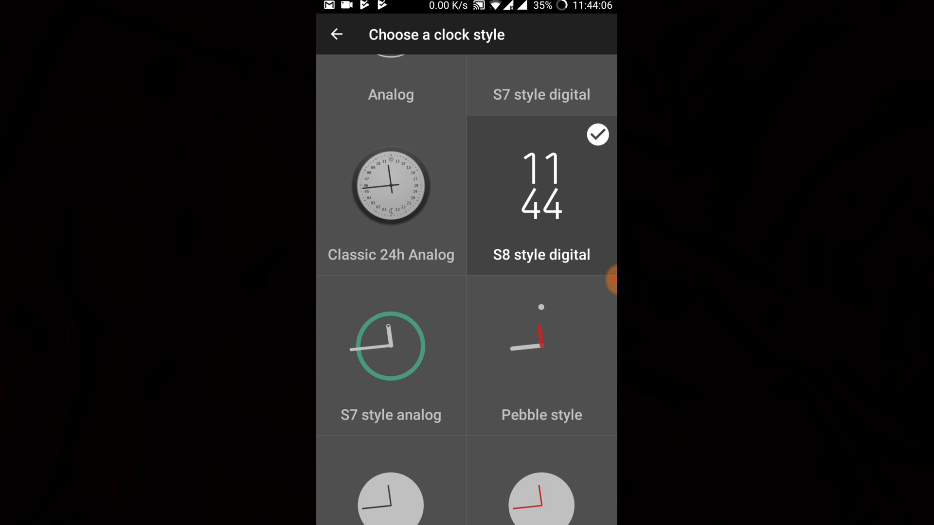
scroll(down, 3)
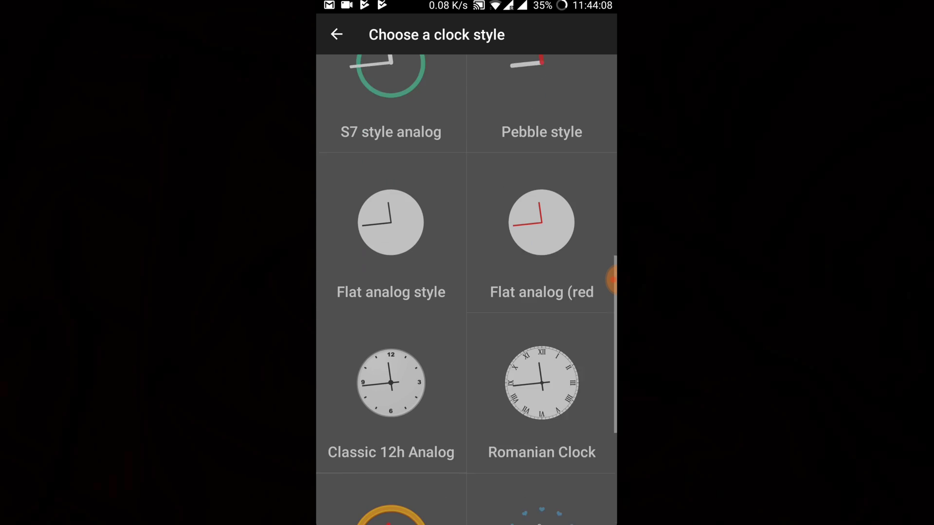
scroll(up, 3)
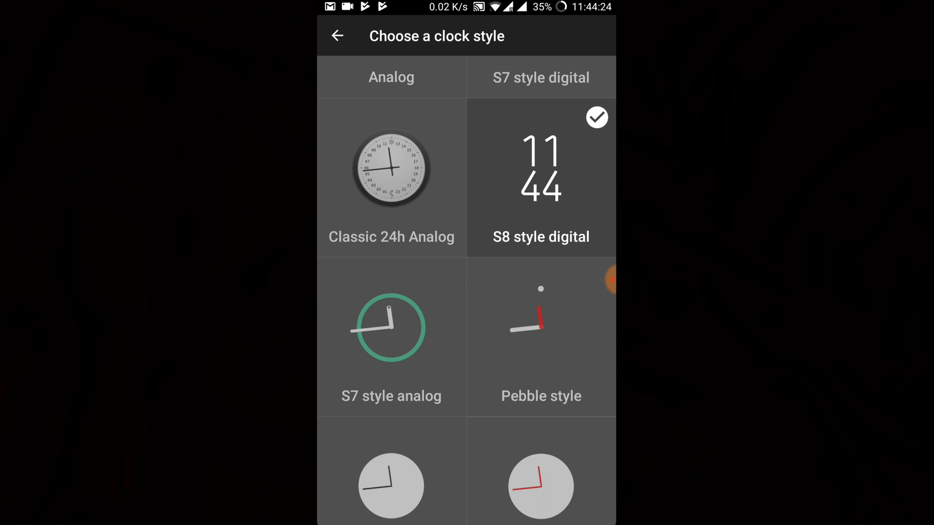
click(336, 36)
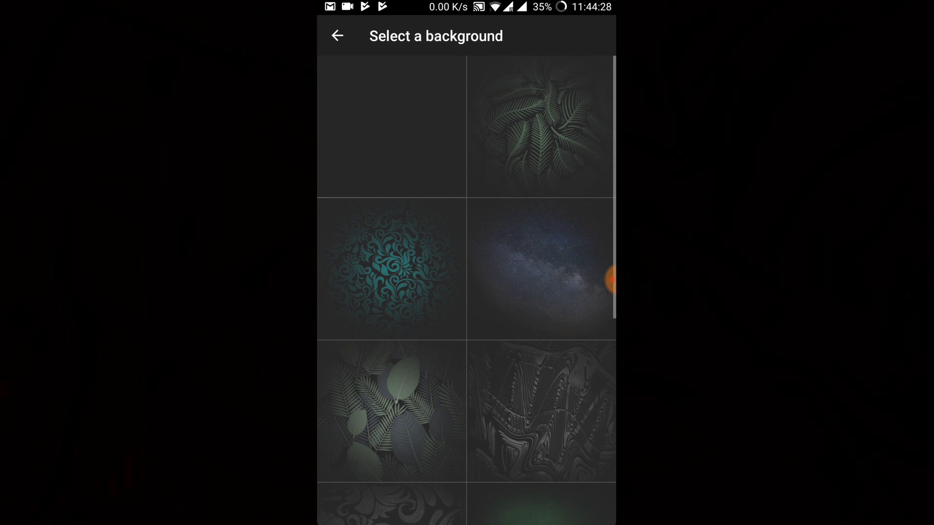
Skip the background and browse the list of clock fonts
click(337, 36)
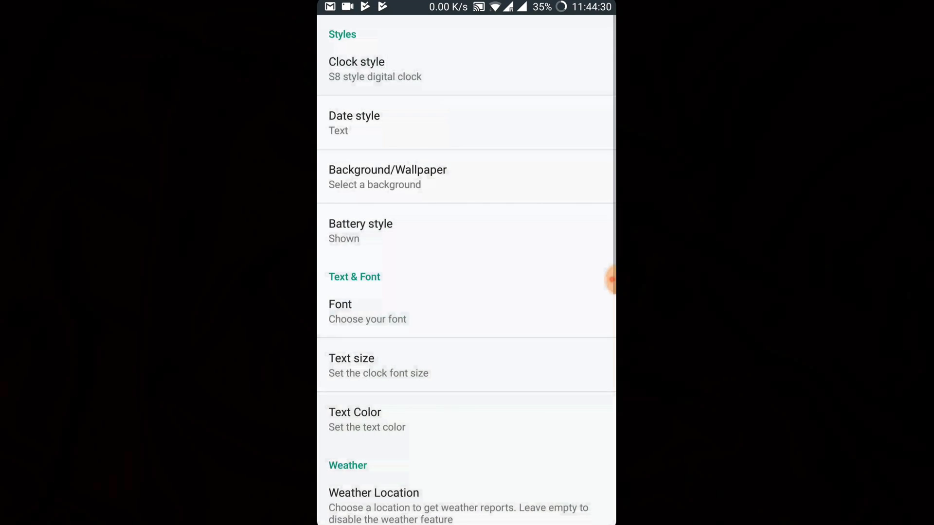
click(360, 230)
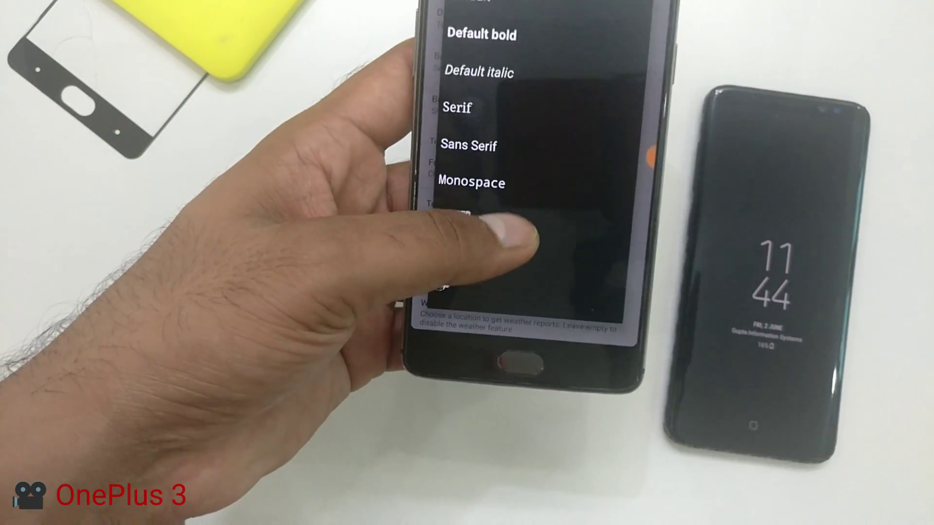
scroll(down, 3)
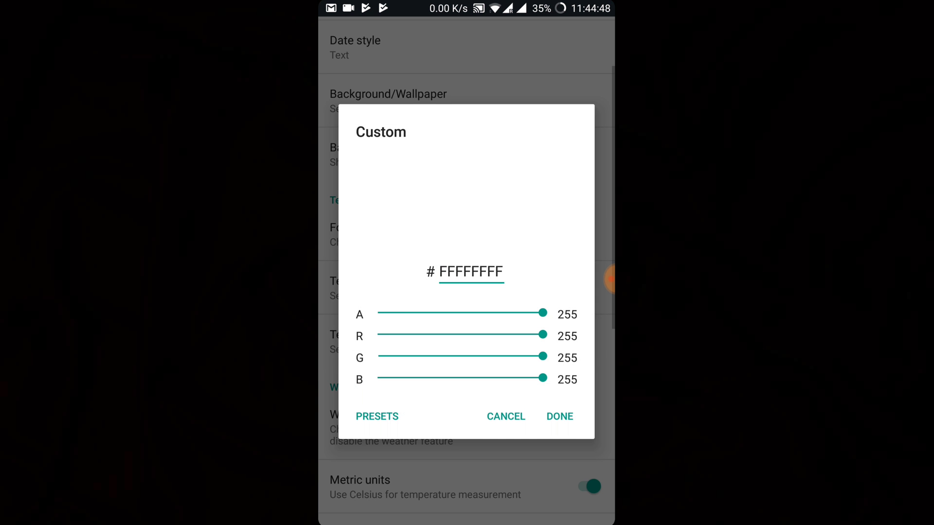
Leave the weather location empty and confirm the memo text
click(558, 416)
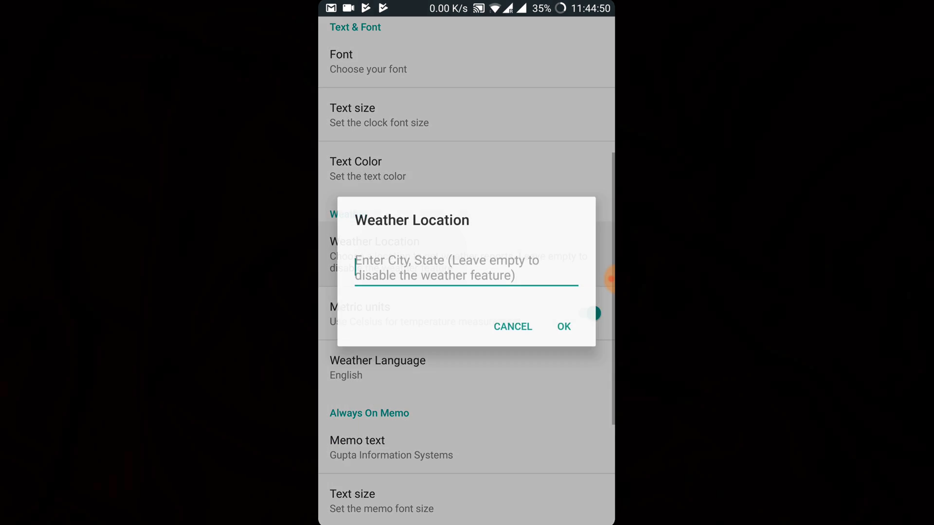
click(511, 326)
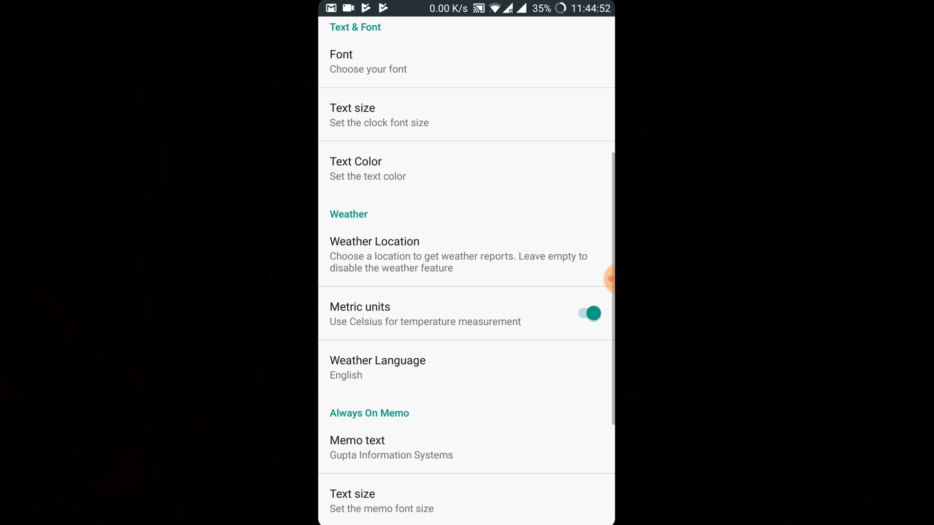
scroll(down, 3)
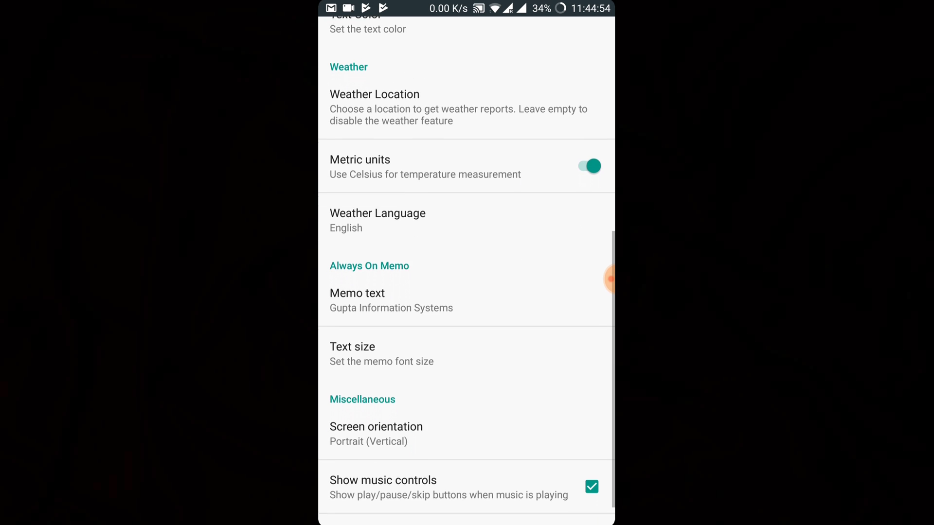
scroll(down, 3)
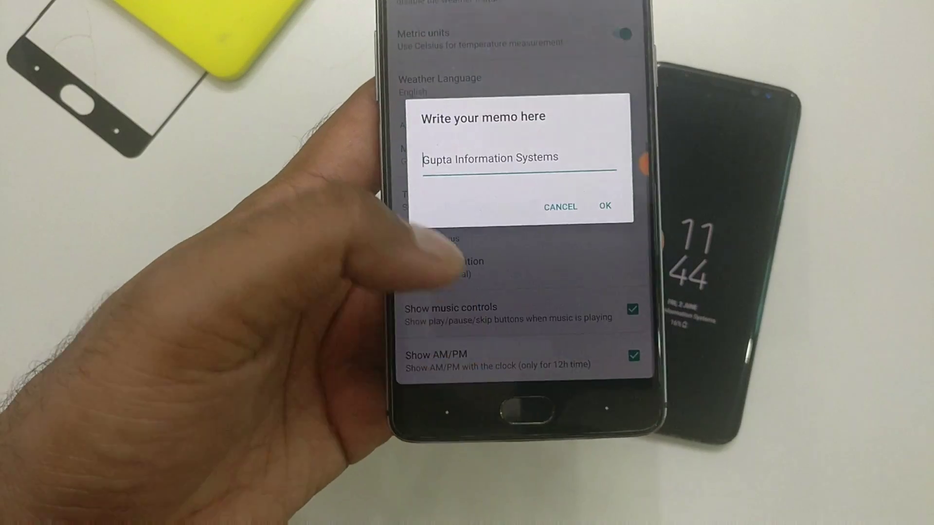
click(605, 206)
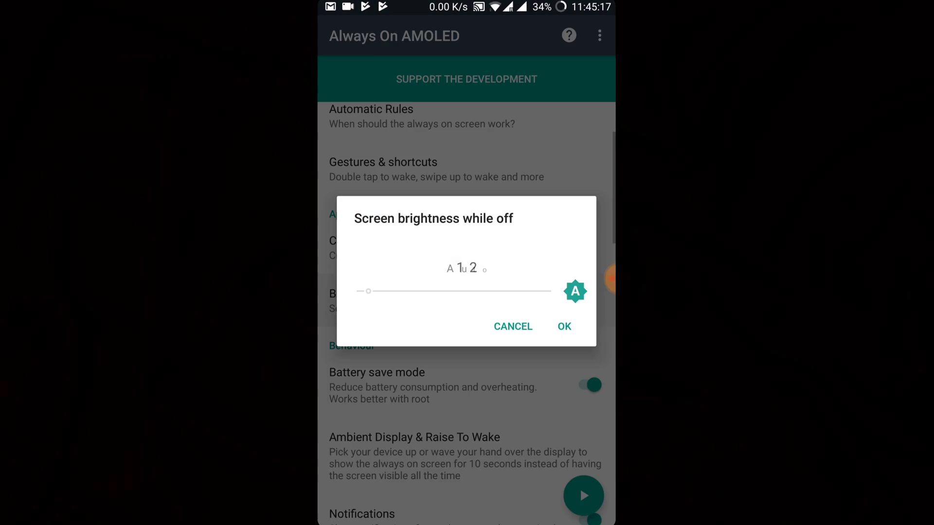
Confirm the low screen brightness while off and review the Behaviour options
click(512, 326)
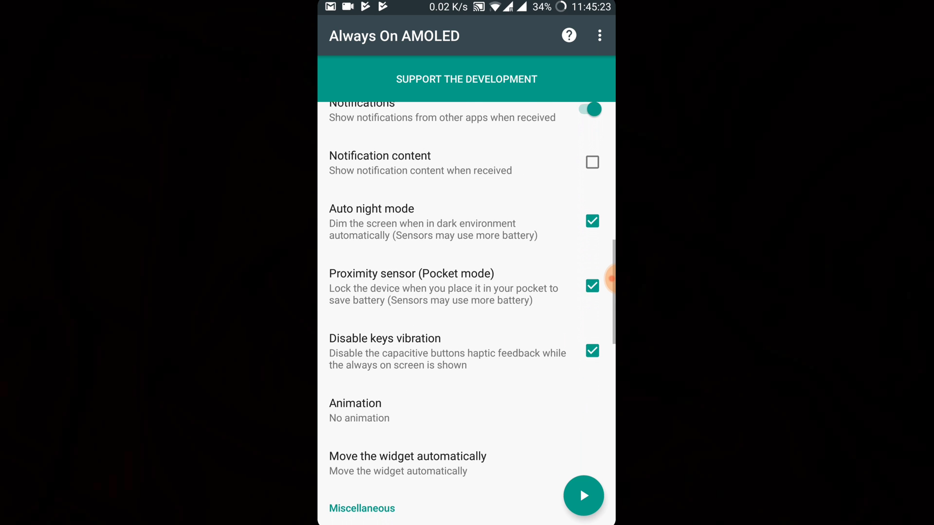
scroll(down, 3)
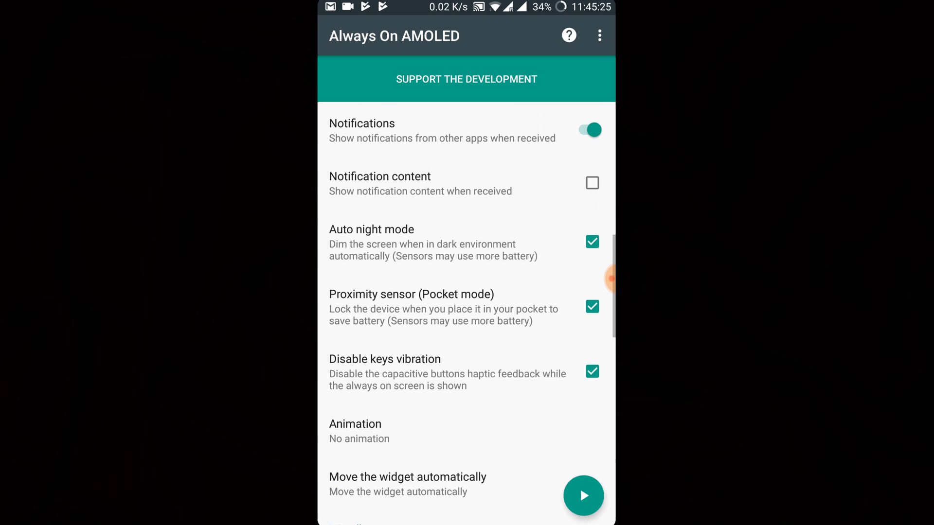
scroll(up, 3)
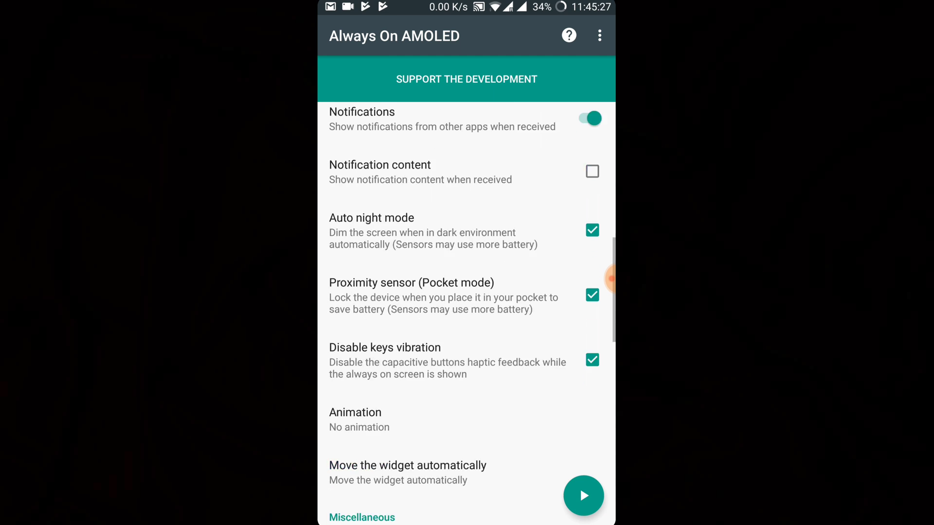
scroll(down, 3)
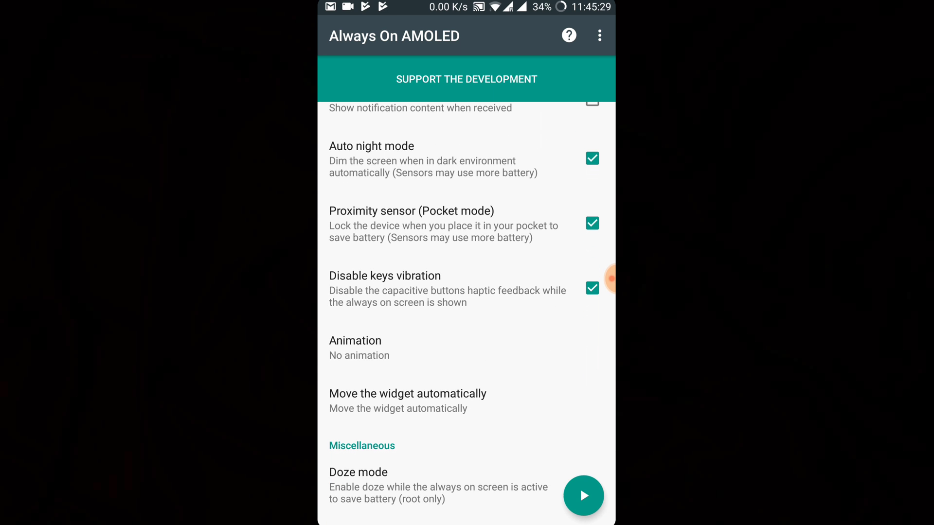